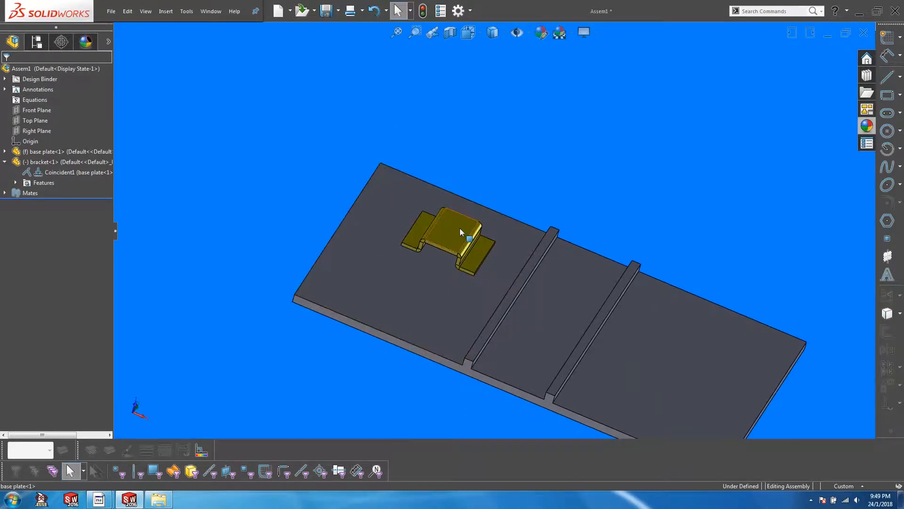
Step: Start a new mate from the graphics-area shortcut toolbar after orienting the assembly view
left_click(306, 174)
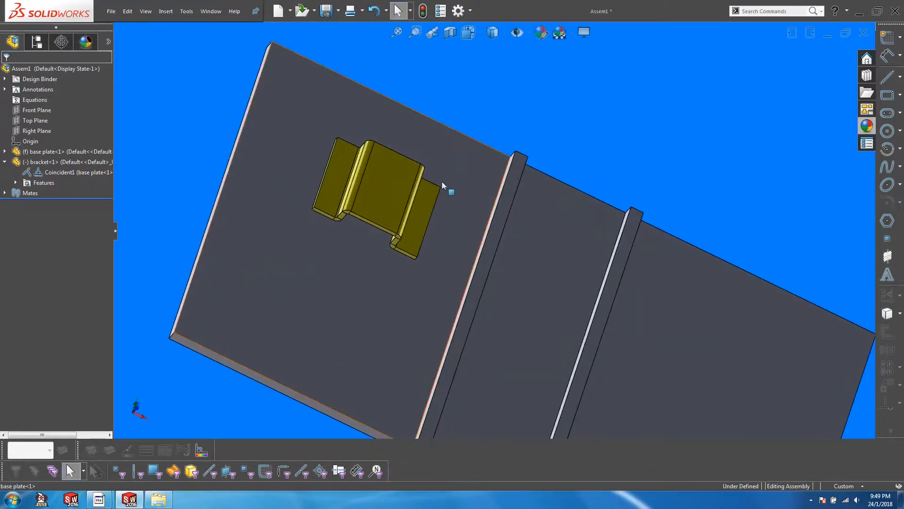
mouse_move(418, 185)
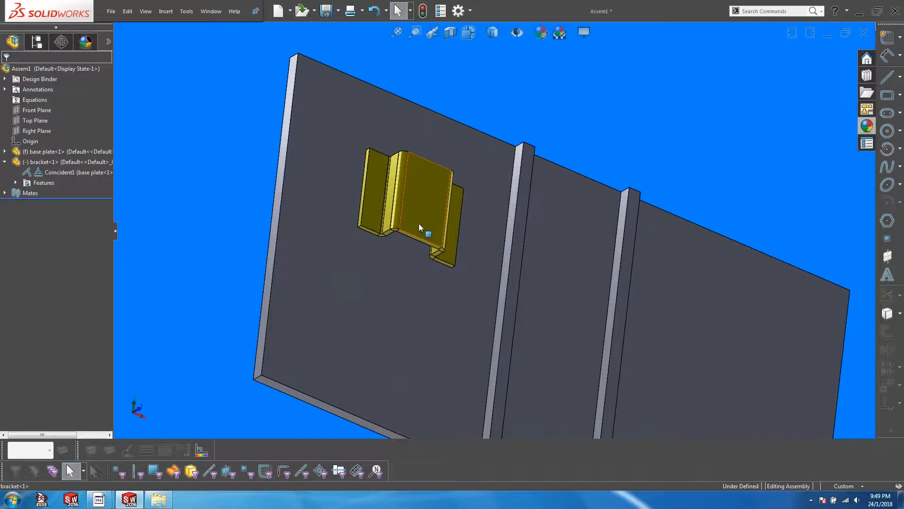
left_click_drag(421, 228, 398, 210)
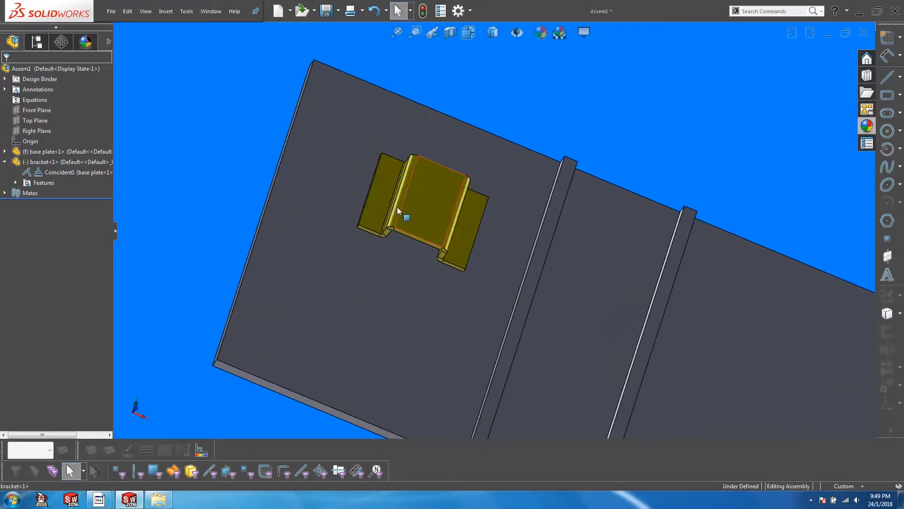
mouse_move(344, 185)
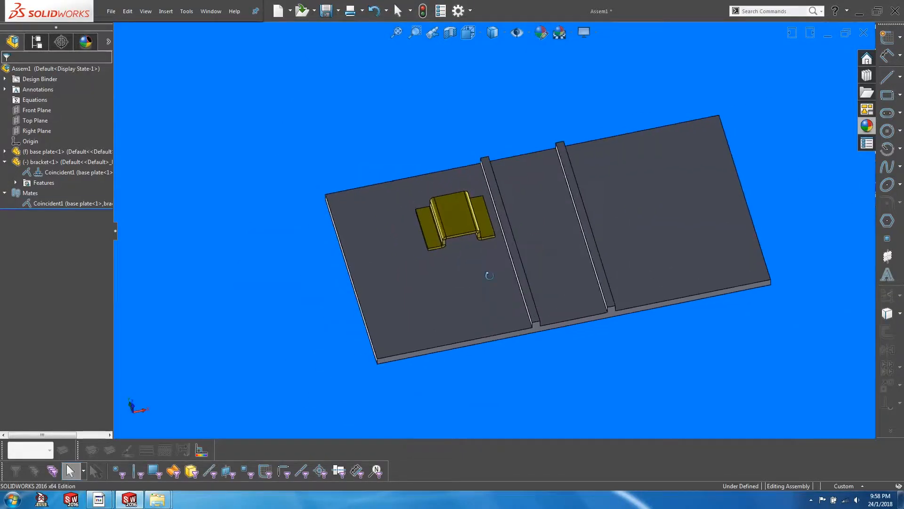
right_click(489, 275)
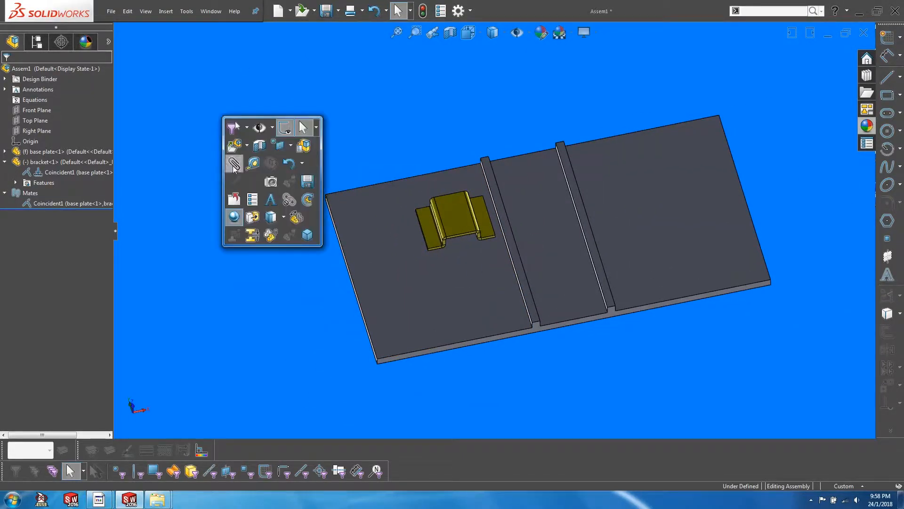
left_click(253, 163)
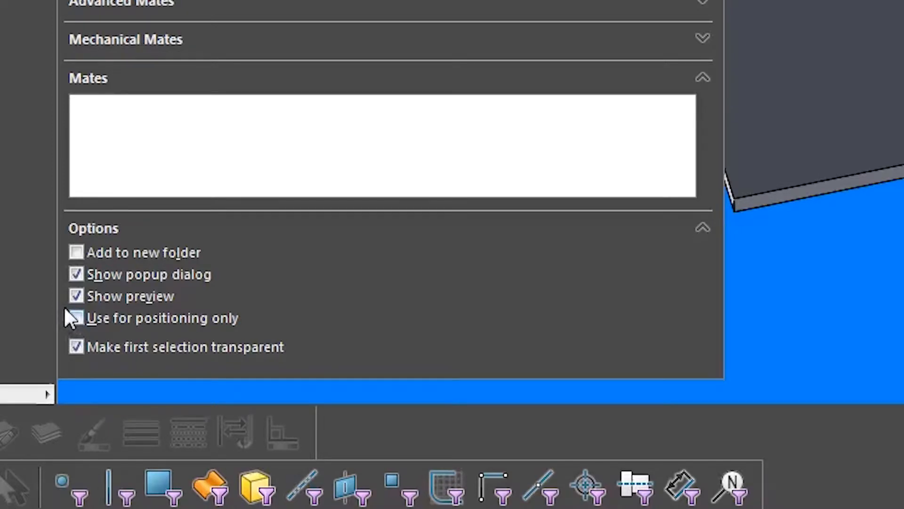
Step: Shift the bracket against the base plate's first ridge using a positioning-only mate
left_click(76, 317)
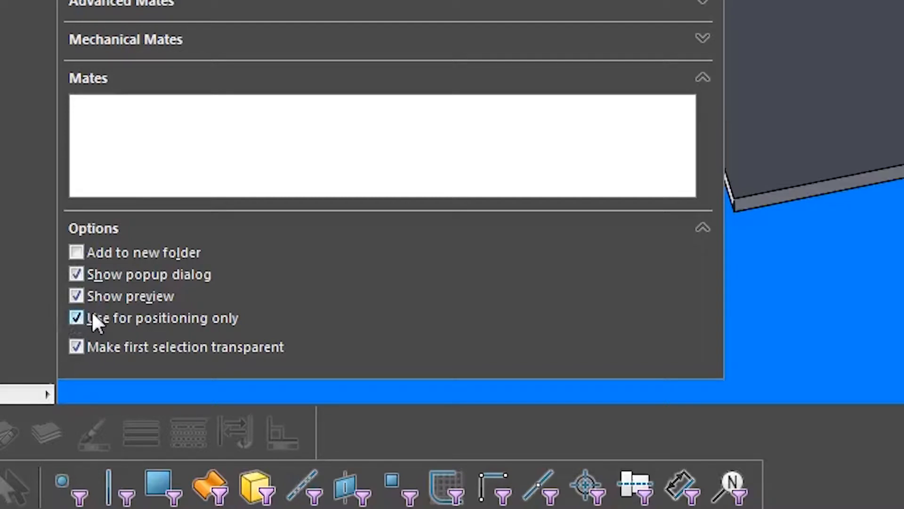
mouse_move(124, 272)
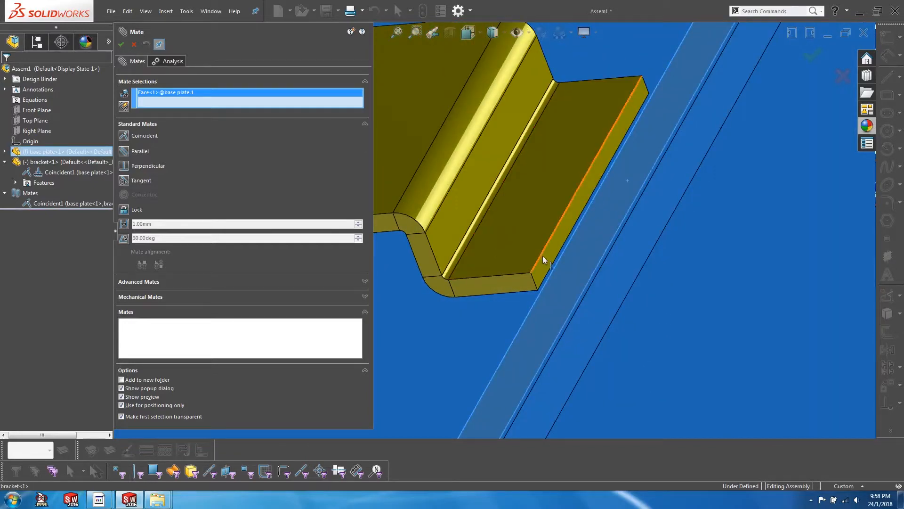
left_click(553, 265)
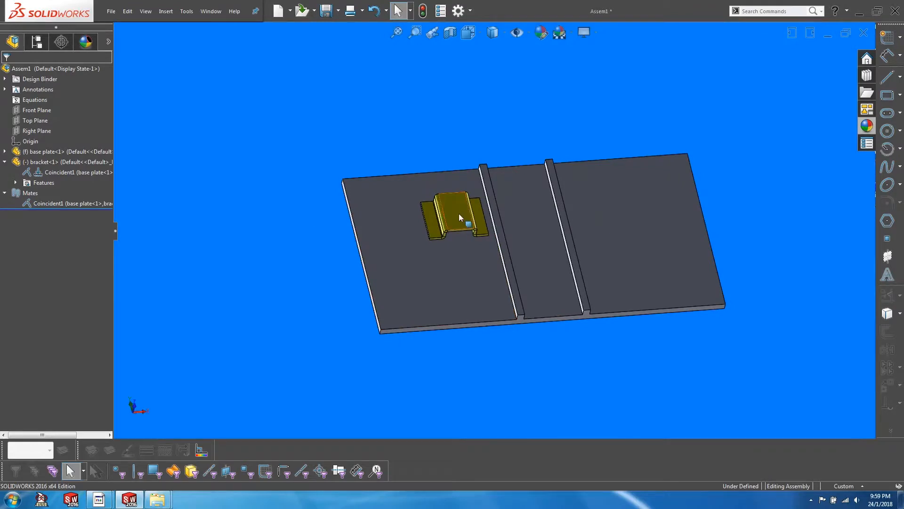
left_click(456, 216)
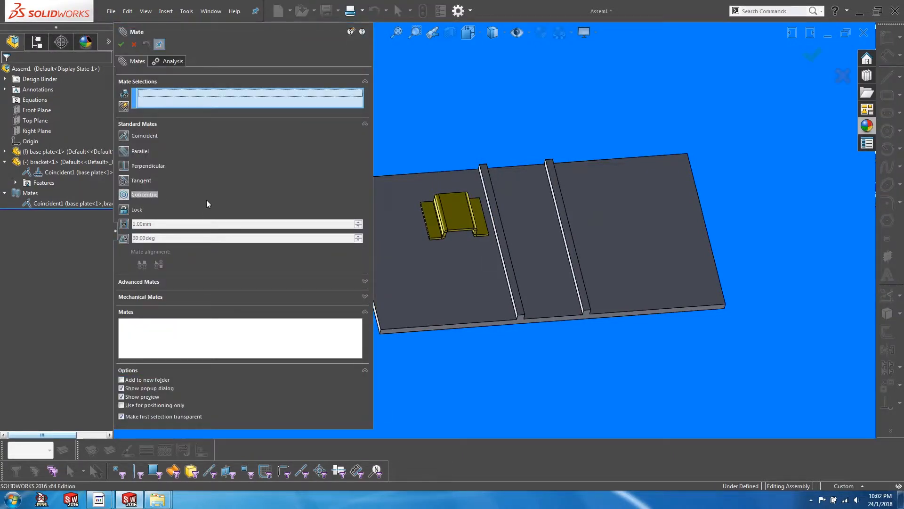
mouse_move(207, 202)
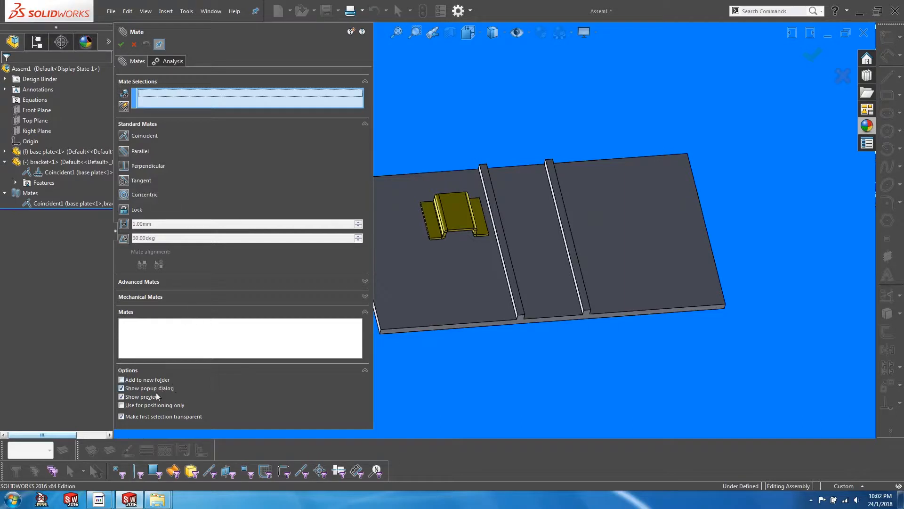
Step: Expand bracket<1> in the flyout tree to reveal its reference planes
left_click(122, 397)
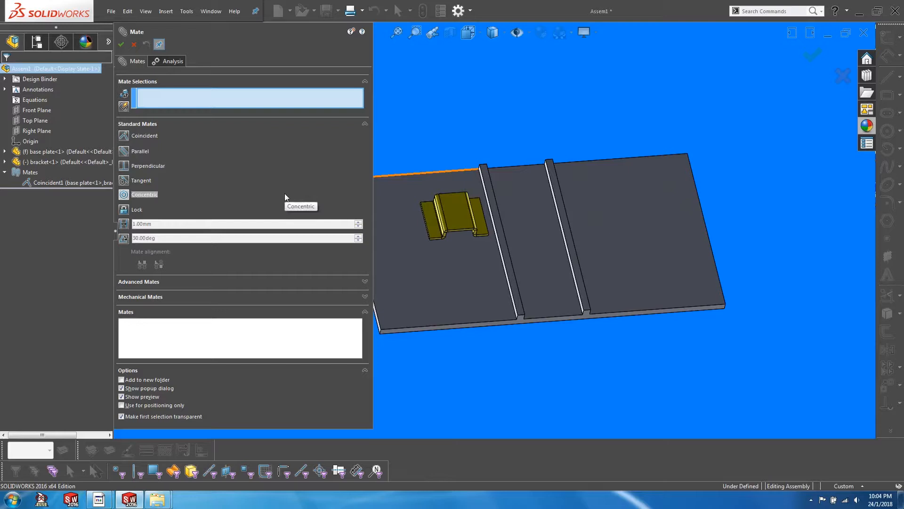
mouse_move(285, 194)
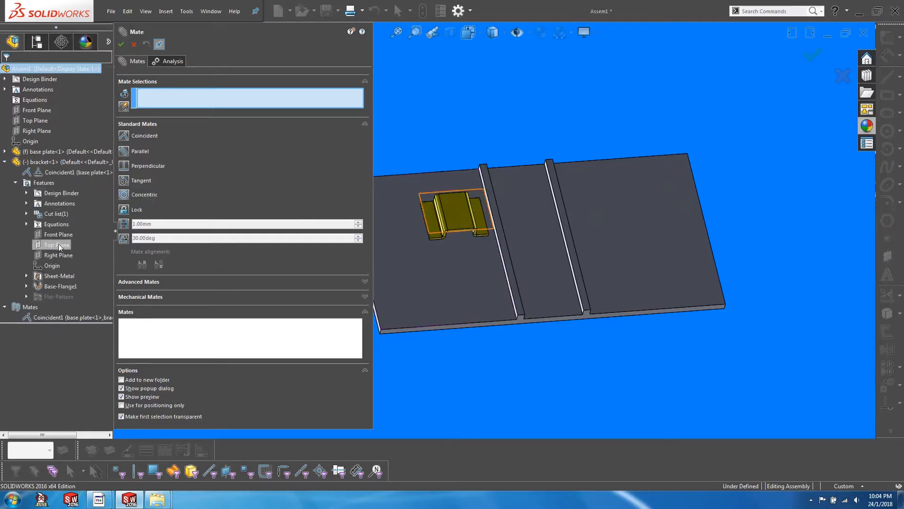
Step: Add a ~51.76 mm distance mate between the bracket's Right Plane and the assembly's Right Plane
left_click(58, 255)
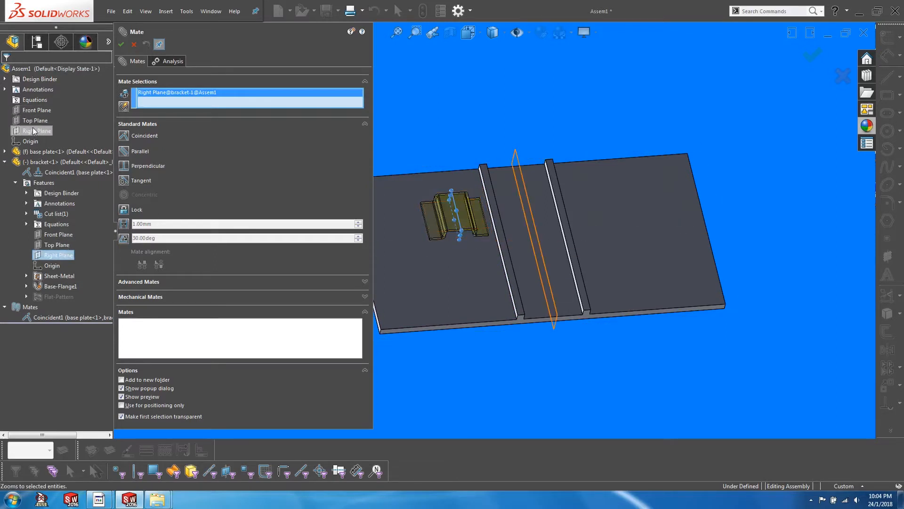
left_click(57, 130)
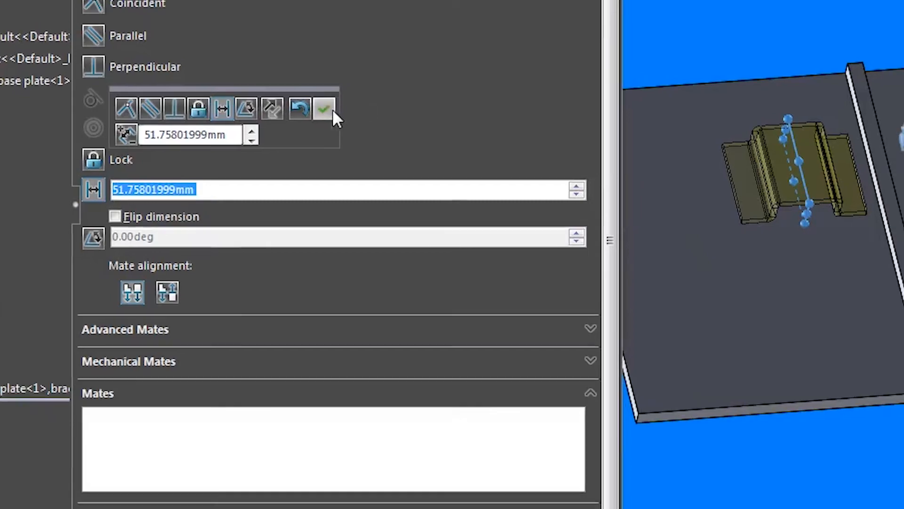
left_click(323, 109)
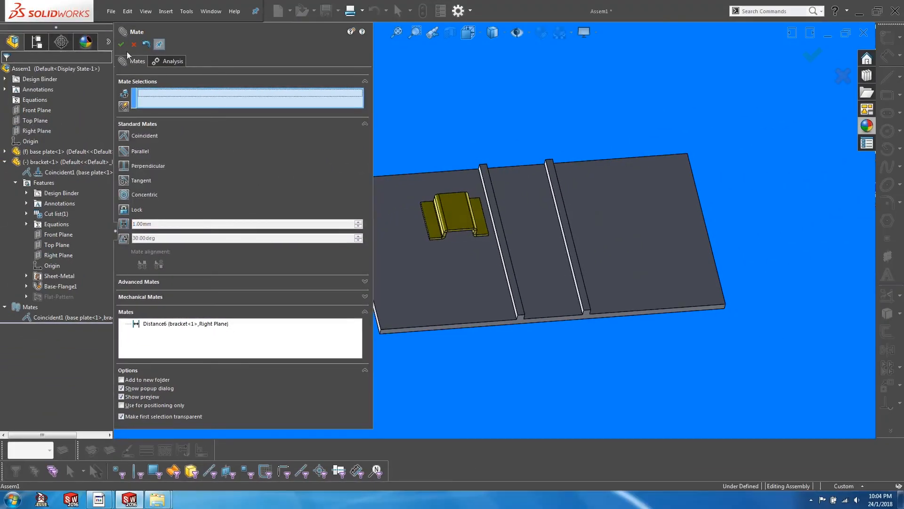
left_click(122, 44)
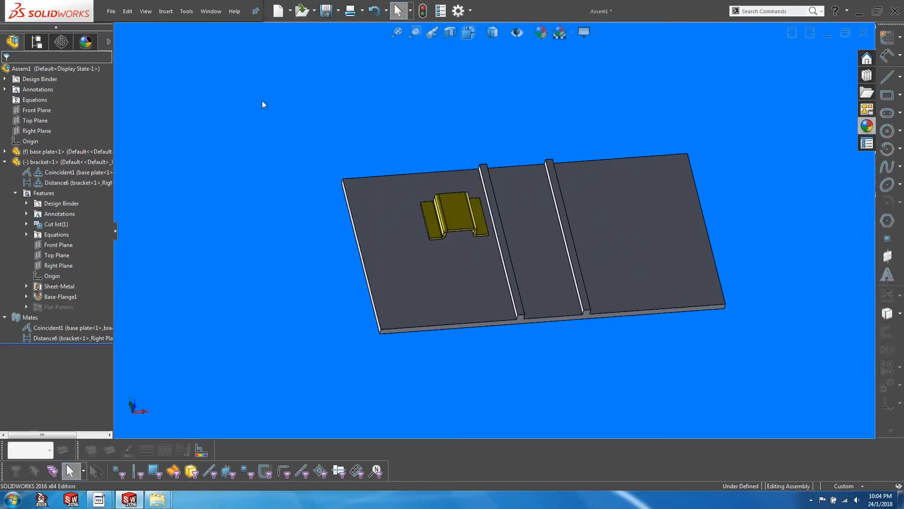